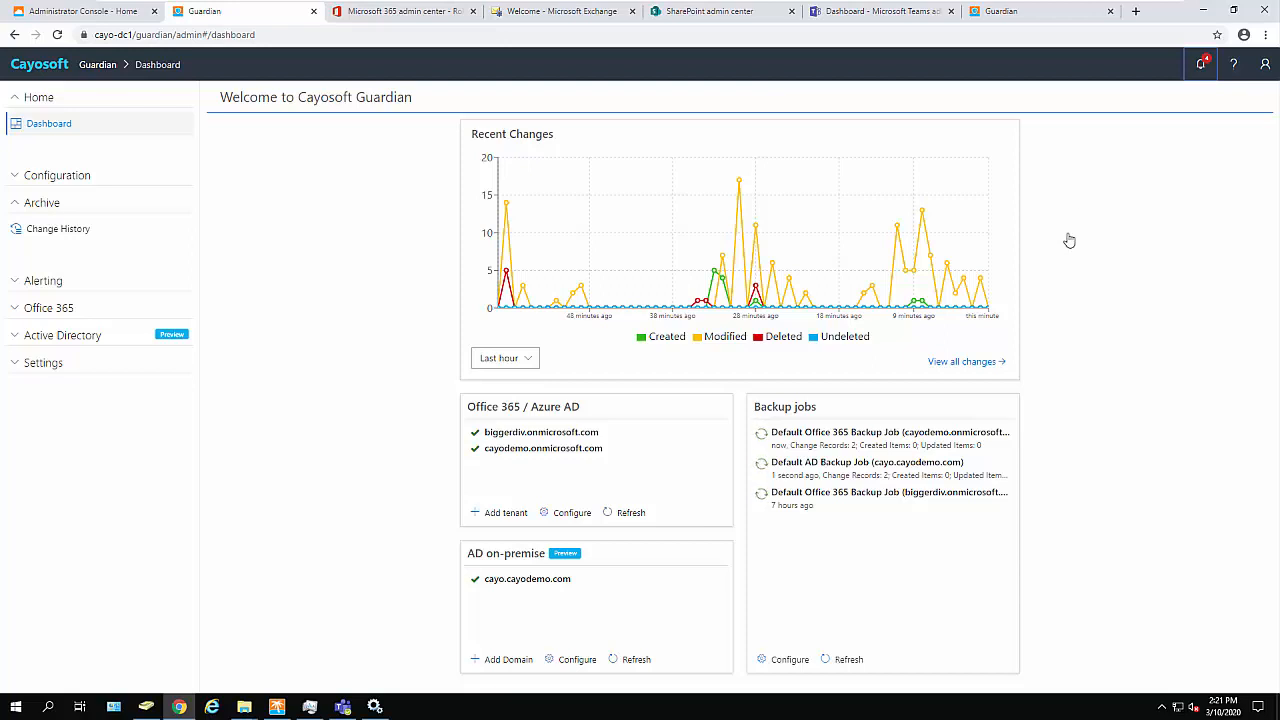
Switch to the Teams Alerts channel showing Guardian alerts about new Domain Admins and Global Administrator members.
{"action": "left_click", "coordinate": [343, 707]}
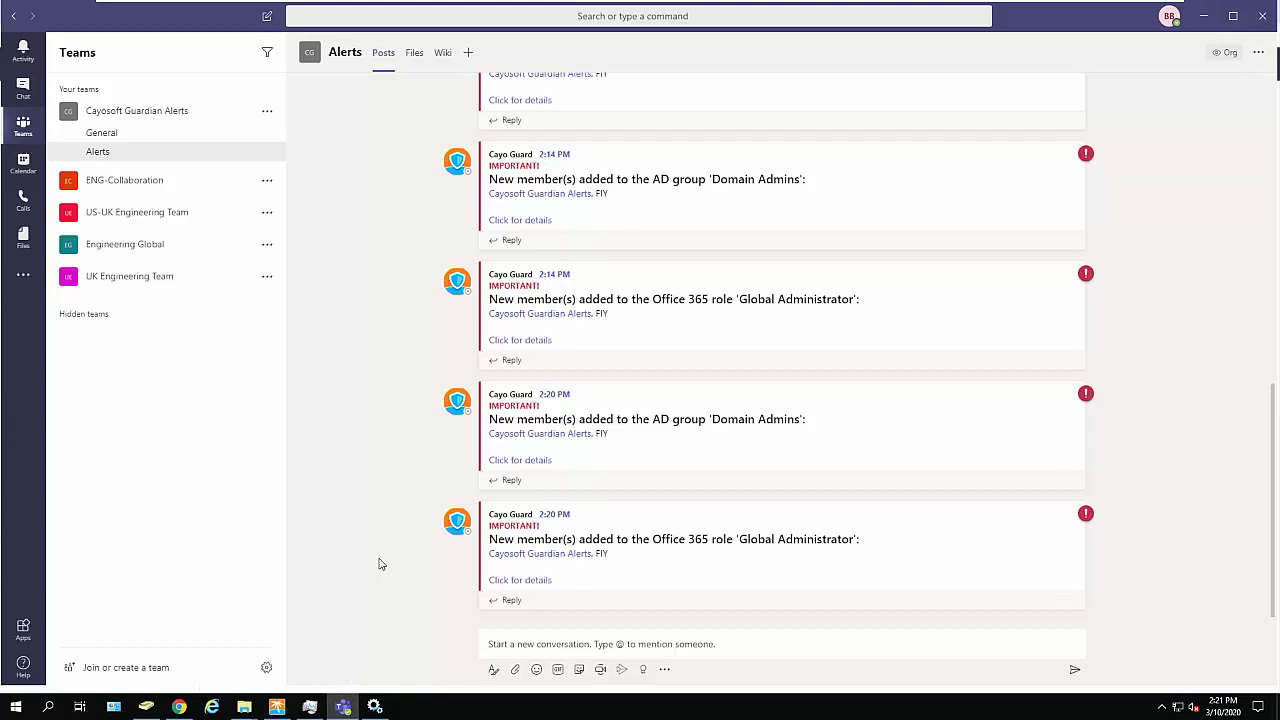
{"action": "mouse_move", "coordinate": [825, 538]}
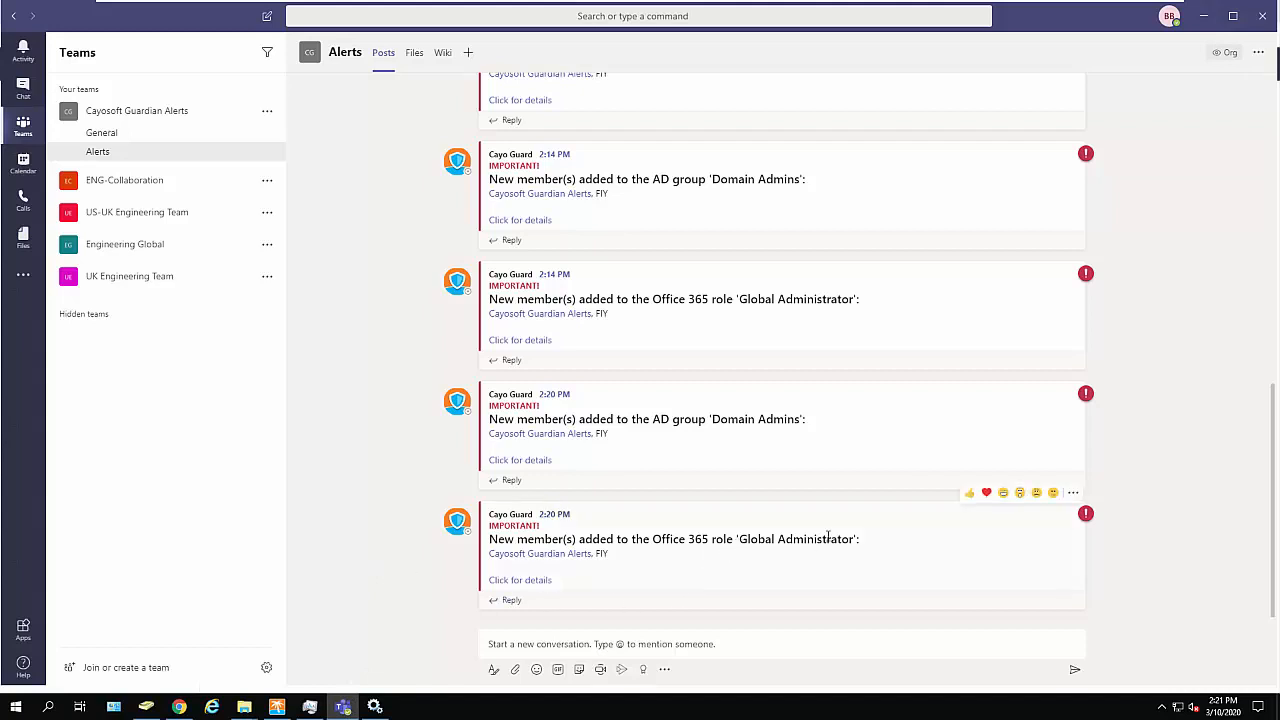
{"action": "mouse_move", "coordinate": [763, 432]}
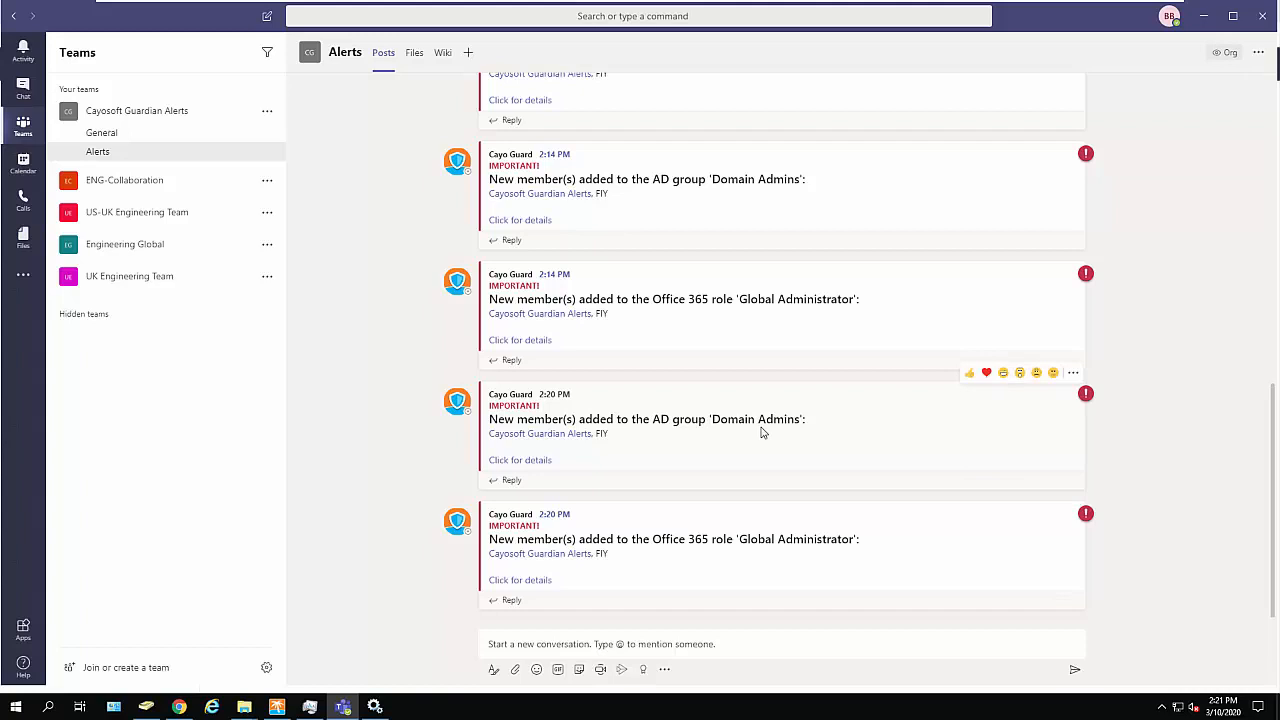
{"action": "mouse_move", "coordinate": [1130, 442]}
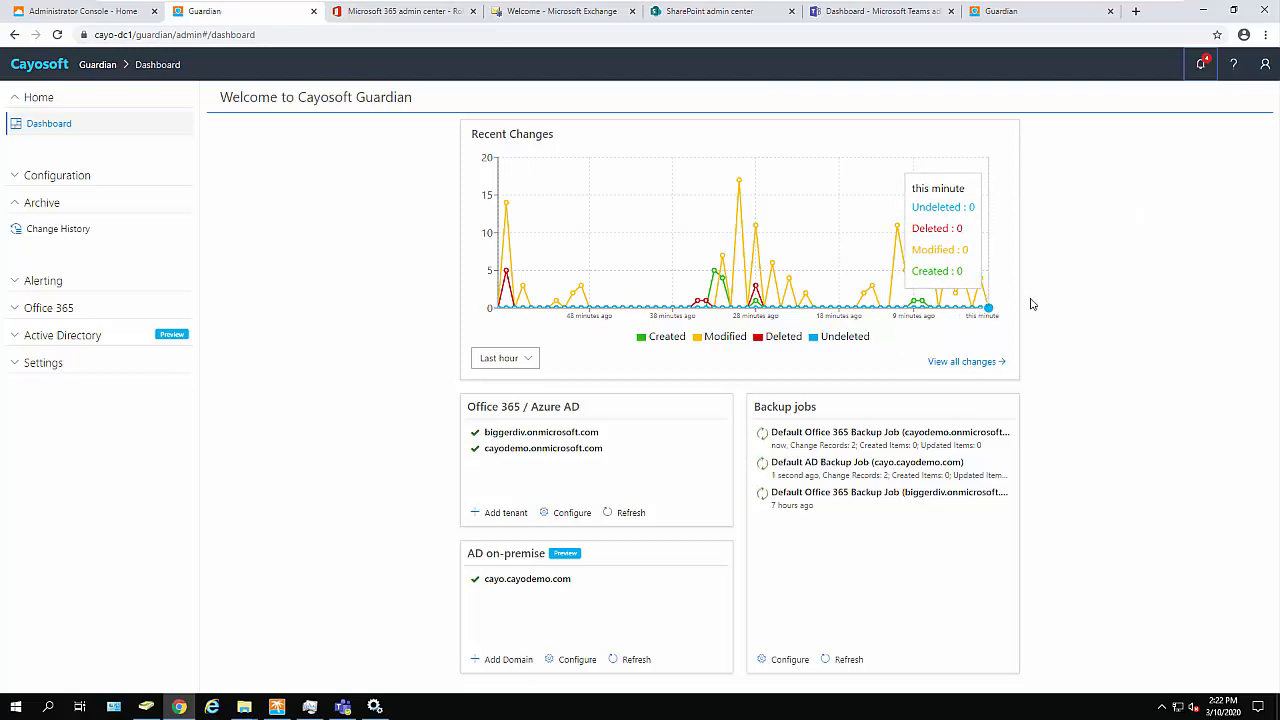
Open Change History and view the Company Administrator record listing Hacked User as an added member.
{"action": "left_click", "coordinate": [58, 228]}
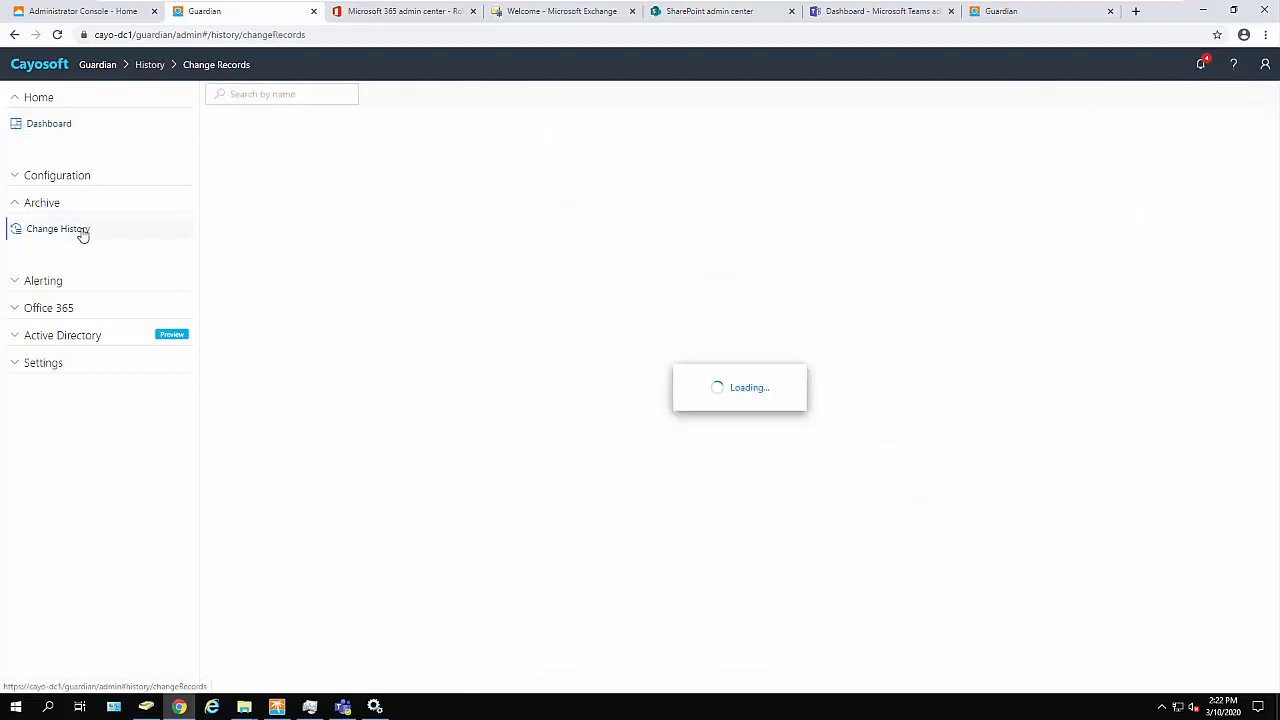
{"action": "left_click", "coordinate": [57, 228]}
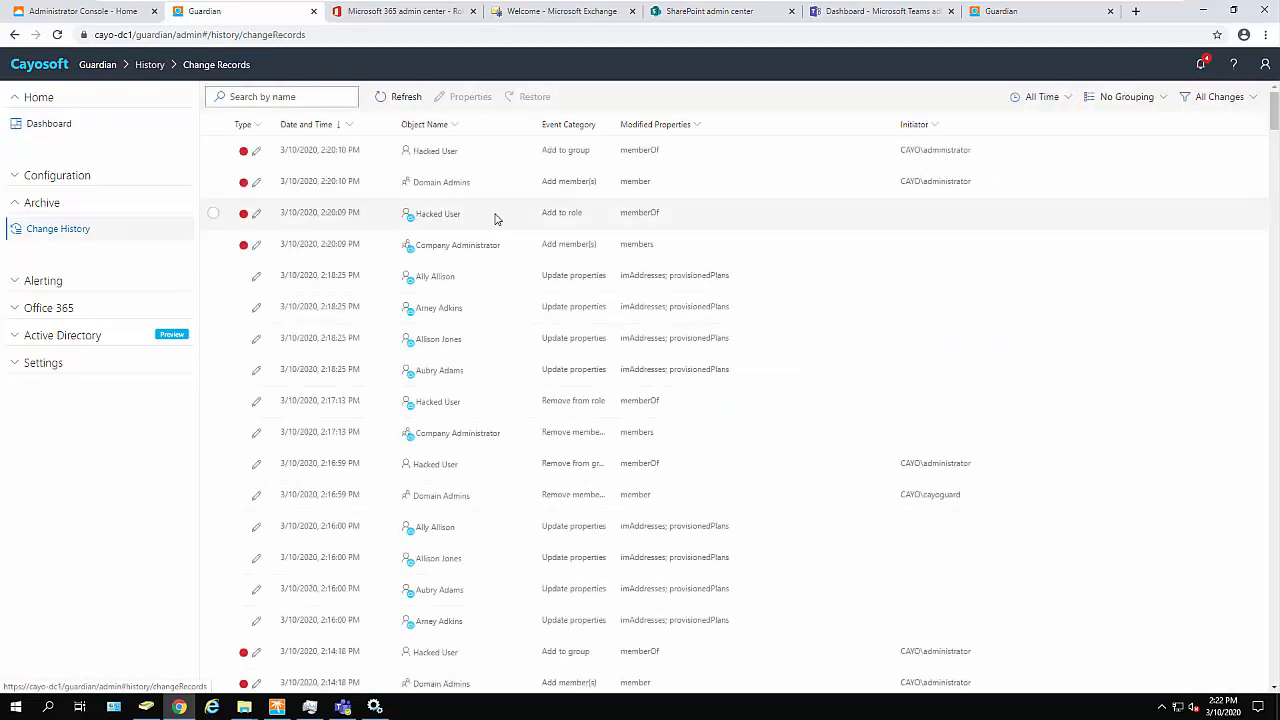
{"action": "mouse_move", "coordinate": [449, 242]}
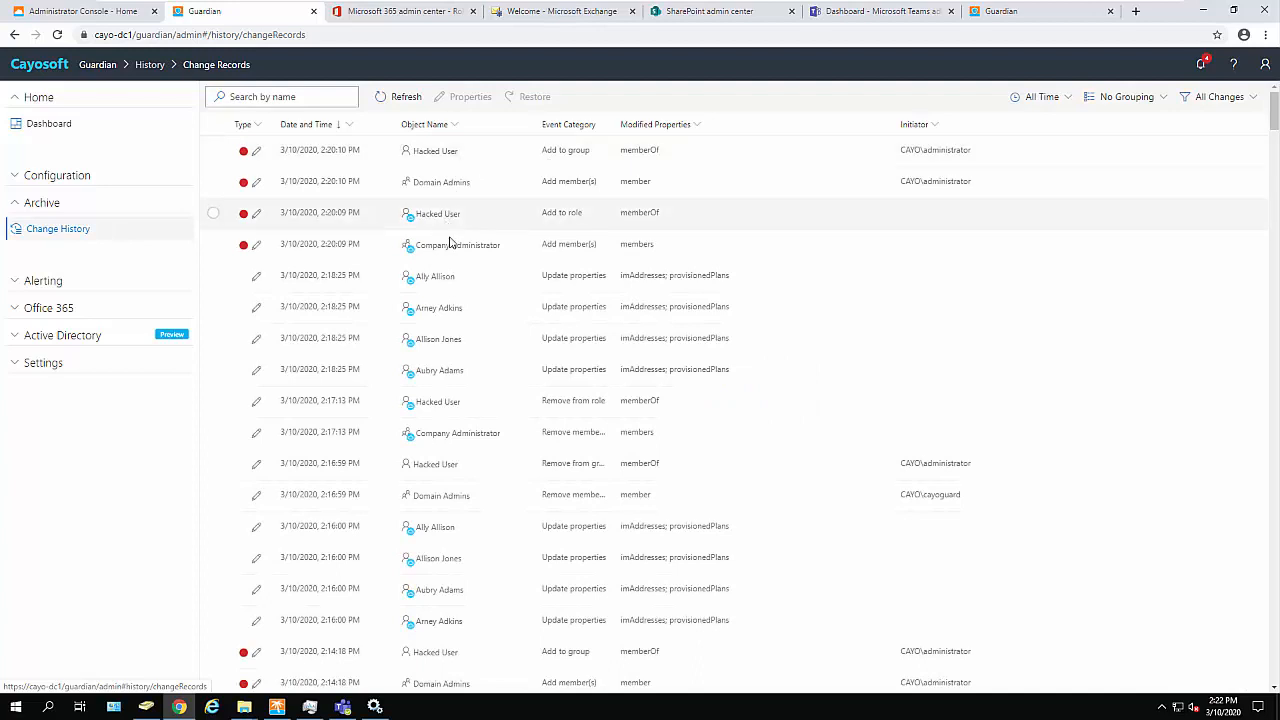
{"action": "left_click", "coordinate": [456, 244]}
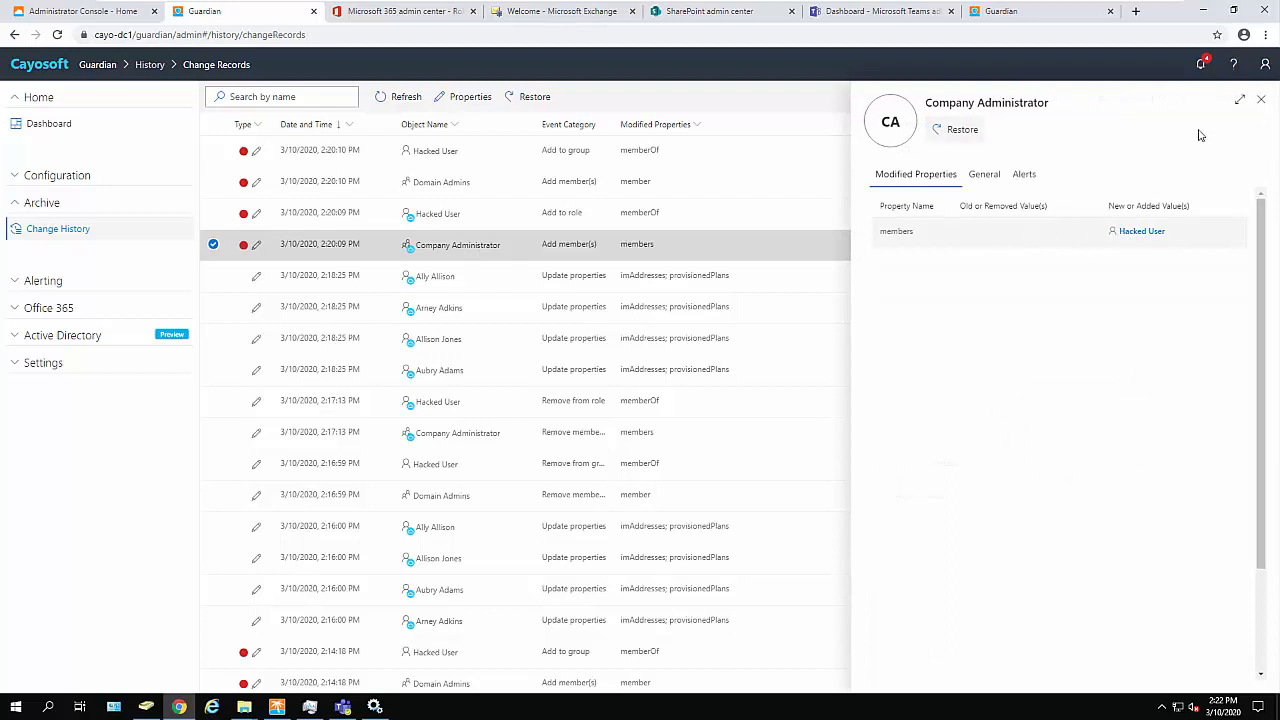
Restore the Company Administrator change record, confirming the restore to remove Hacked User.
{"action": "left_click", "coordinate": [1261, 99]}
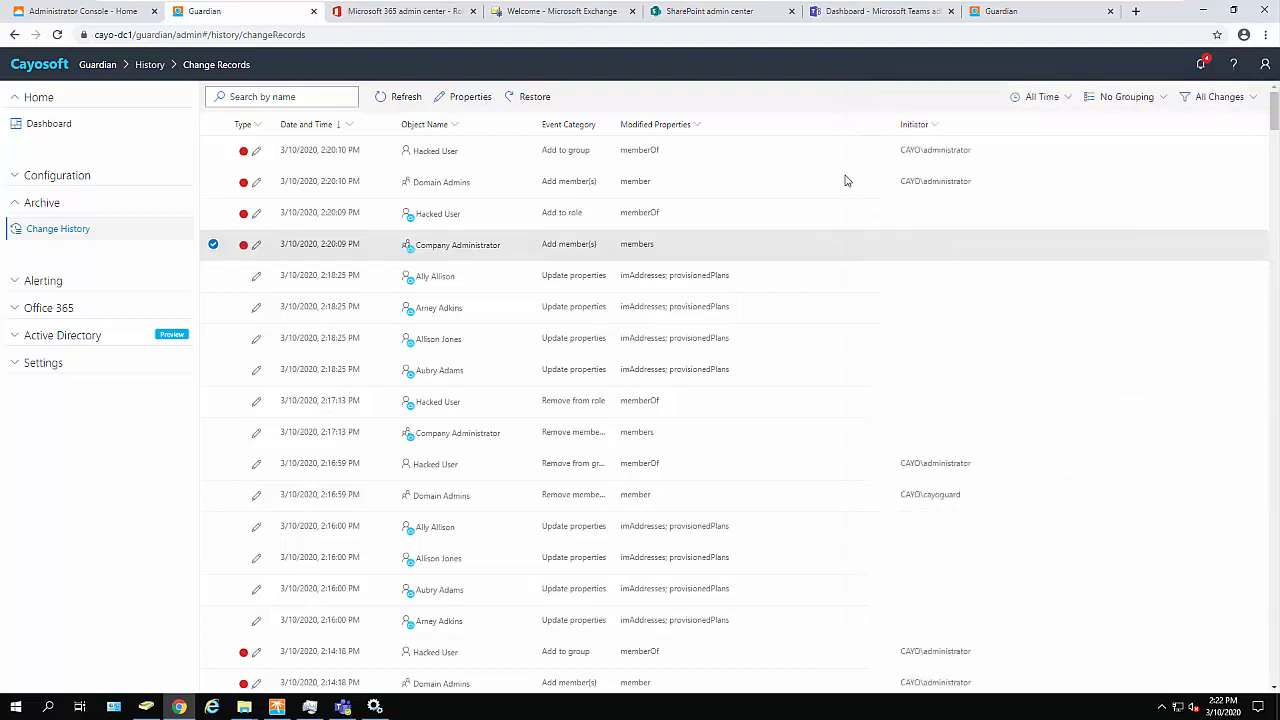
{"action": "left_click", "coordinate": [534, 96]}
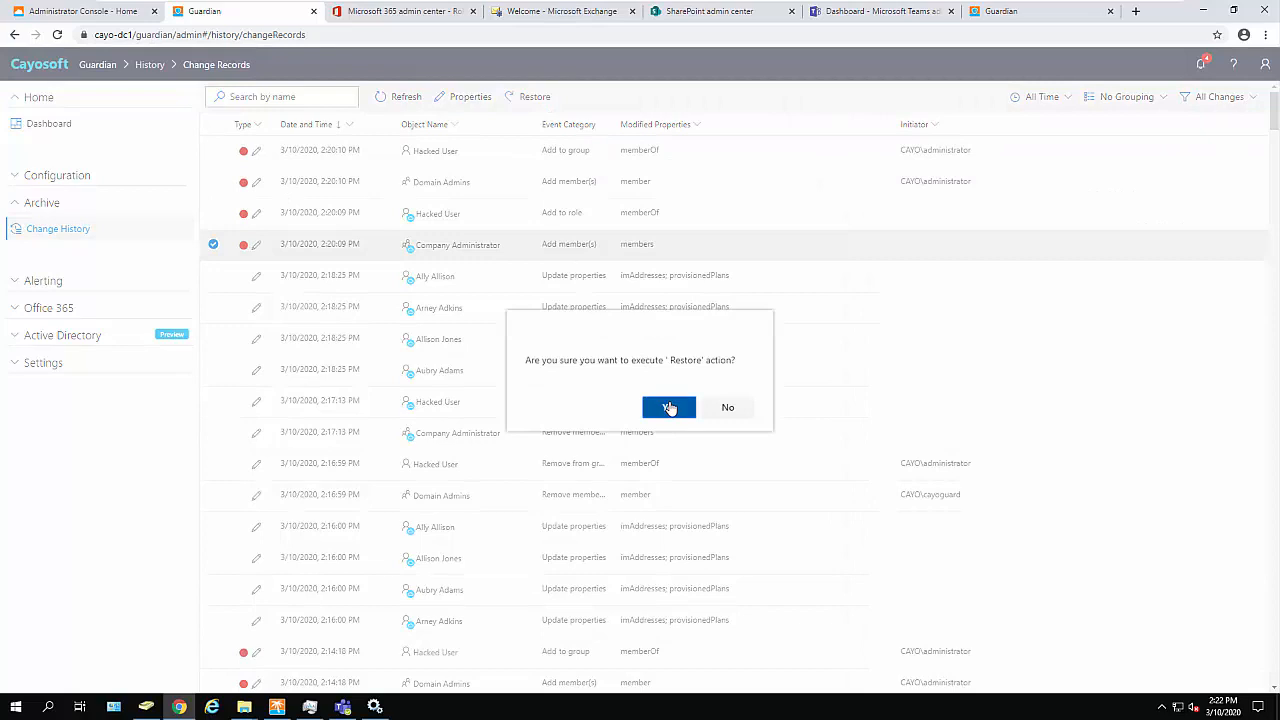
{"action": "left_click", "coordinate": [668, 407]}
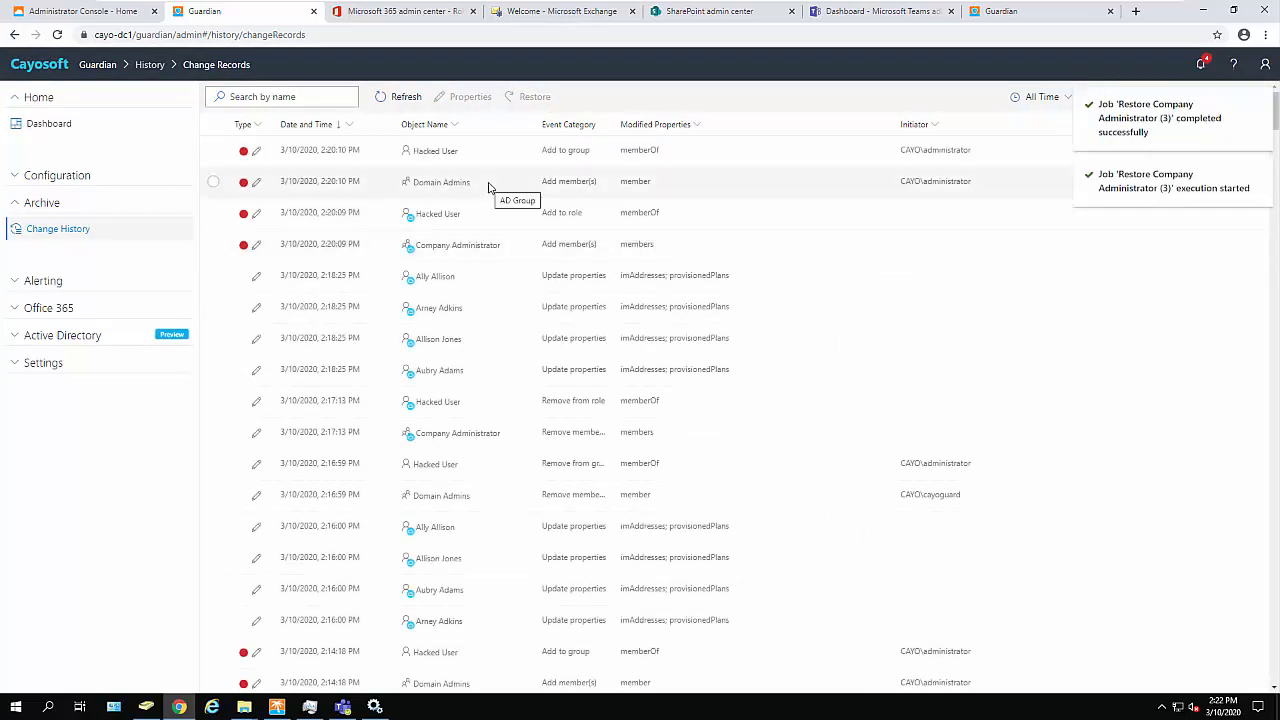
Restore the Domain Admins 'Add member(s)' record, confirming to remove Hacked User's membership.
{"action": "left_click", "coordinate": [440, 181]}
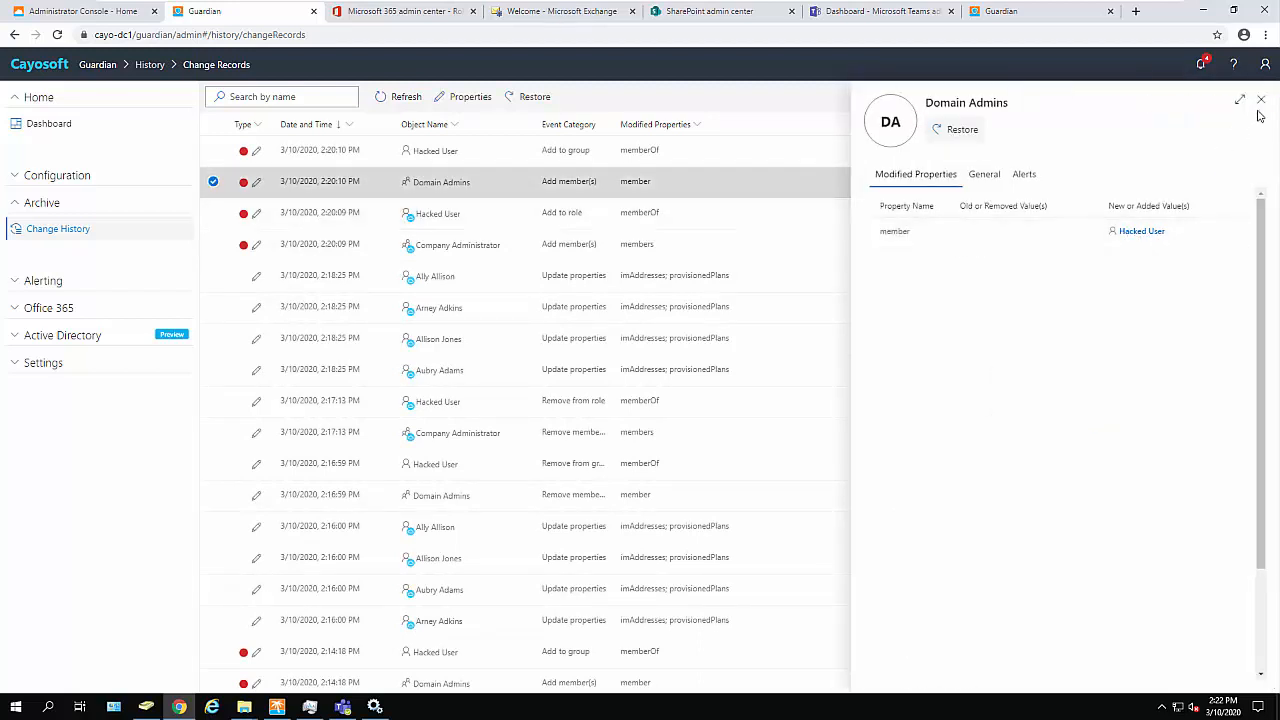
{"action": "left_click", "coordinate": [1261, 100]}
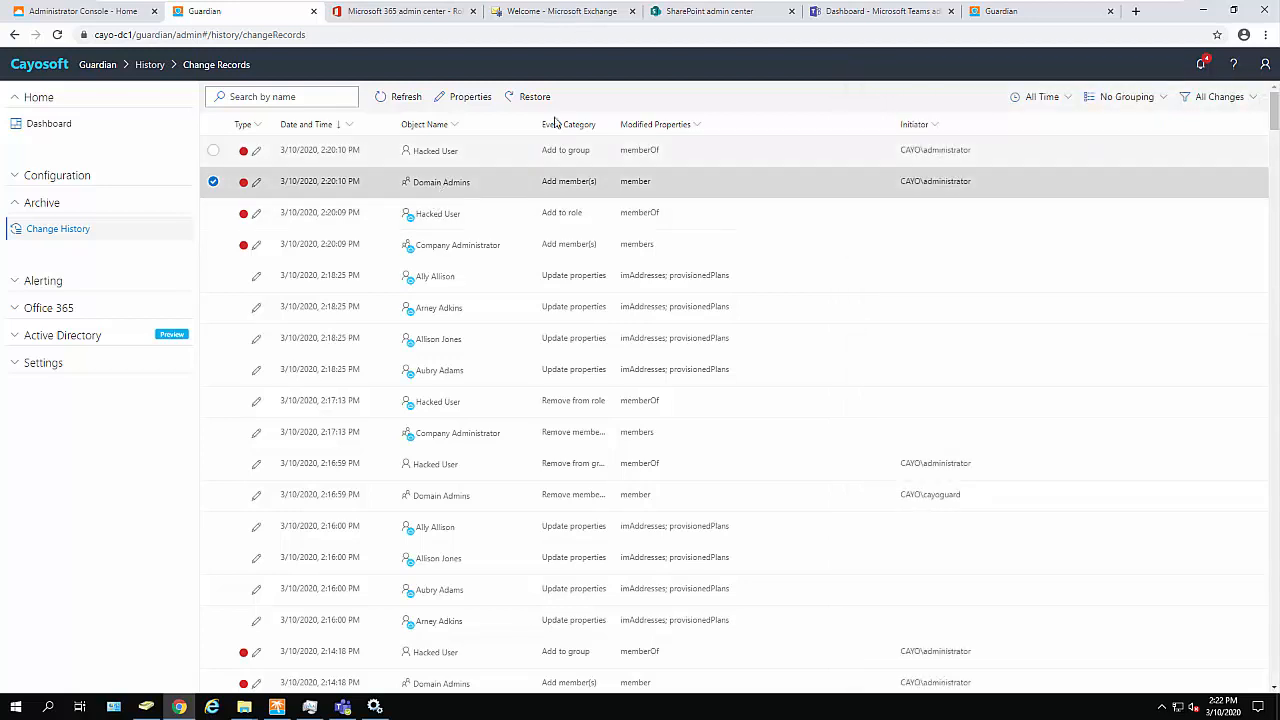
{"action": "left_click", "coordinate": [534, 96]}
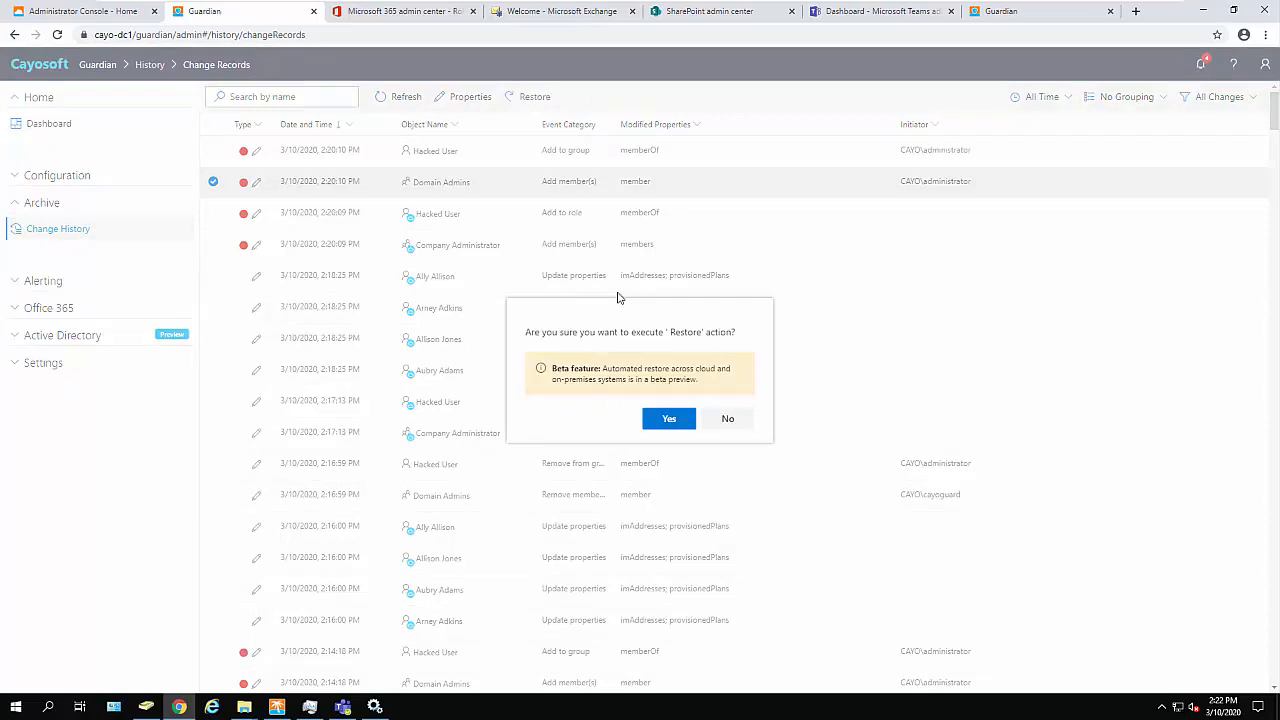
{"action": "left_click", "coordinate": [668, 418]}
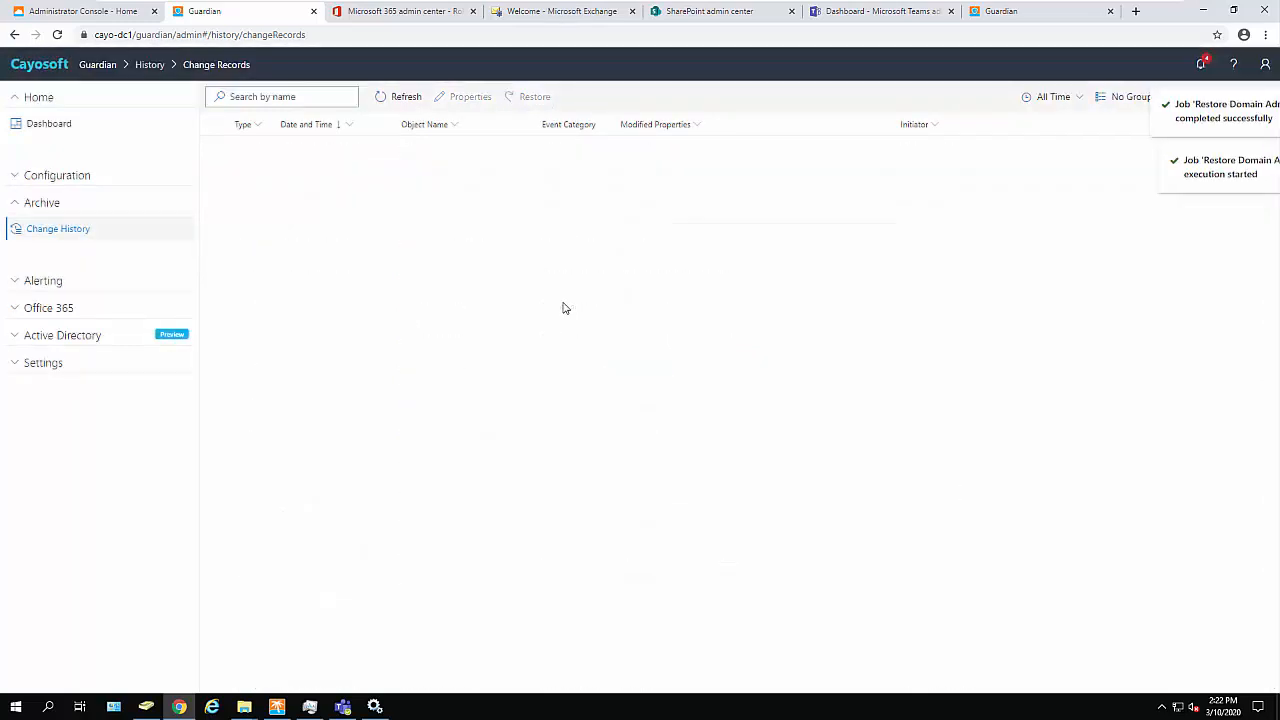
Refresh the change records to see Hacked User's new Remove from role entries.
{"action": "left_click", "coordinate": [405, 96]}
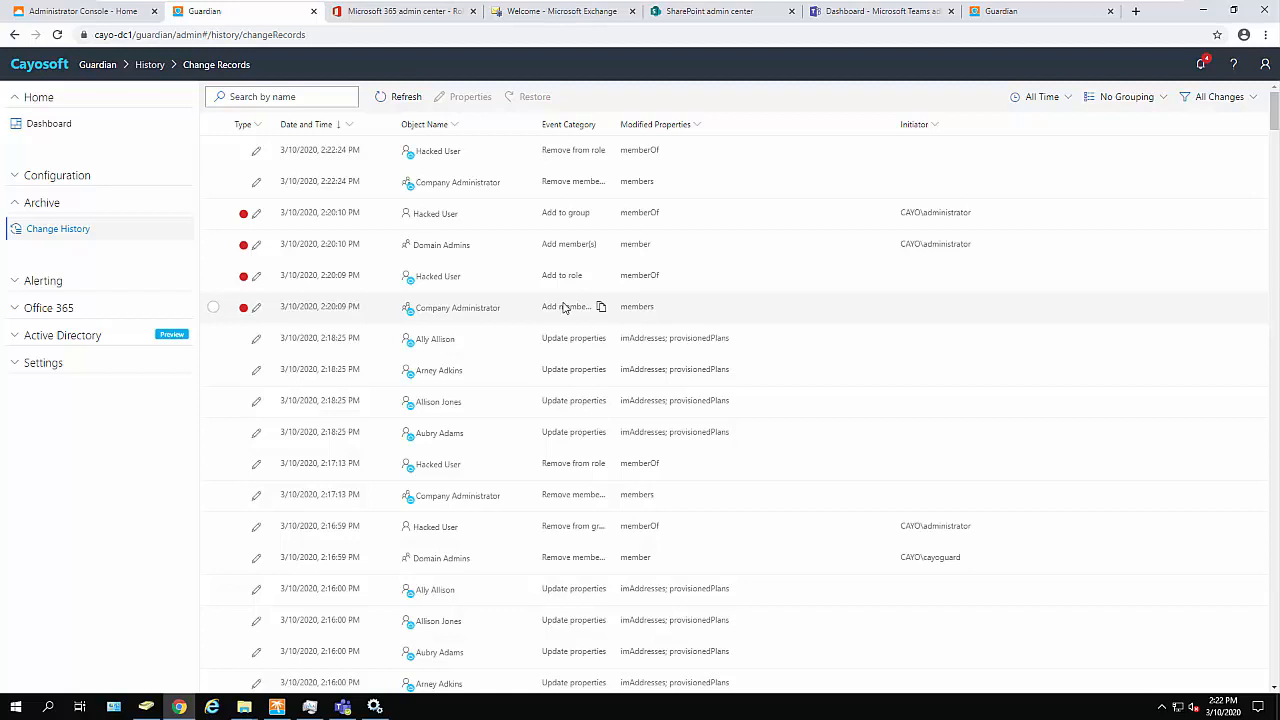
{"action": "mouse_move", "coordinate": [508, 274]}
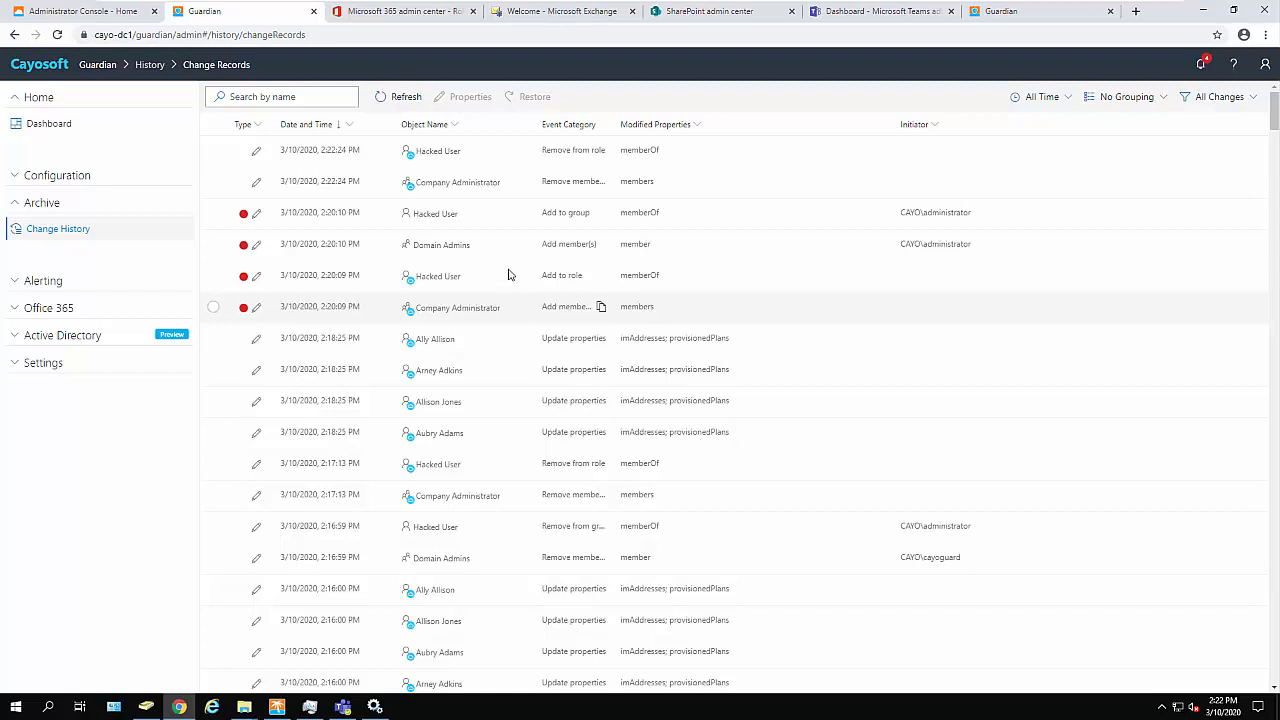